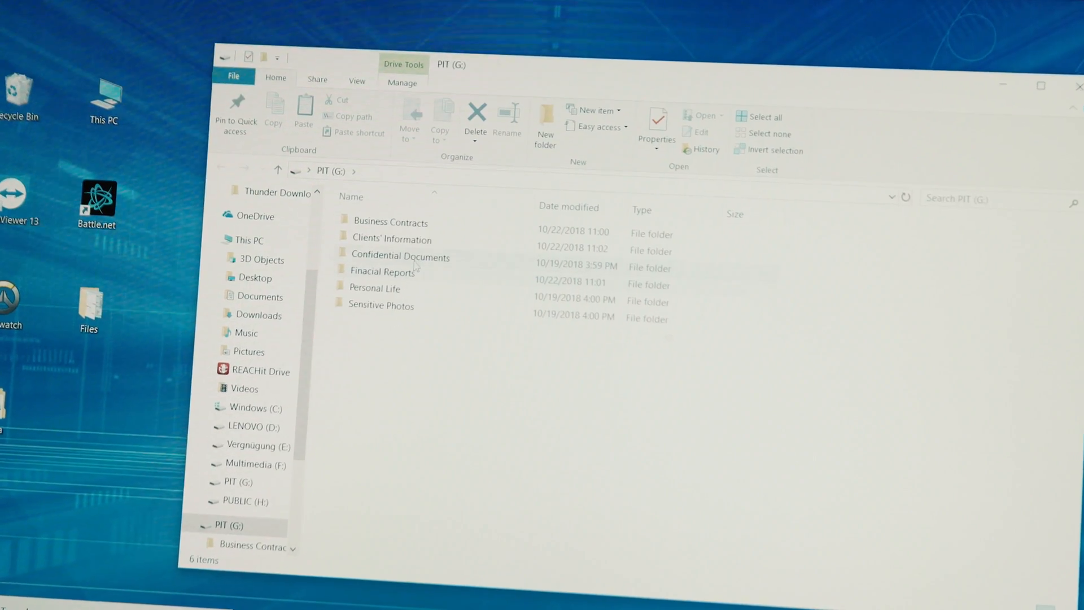
Step: Open the Confidential Documents folder on PIT (G:) to list its five Word documents
double_click(400, 256)
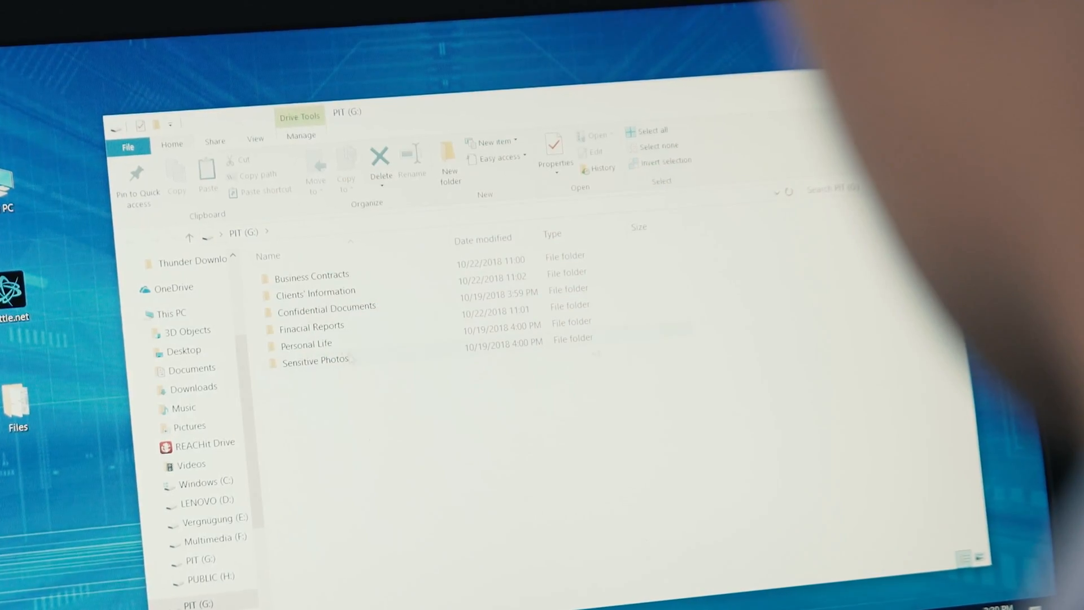
double_click(327, 307)
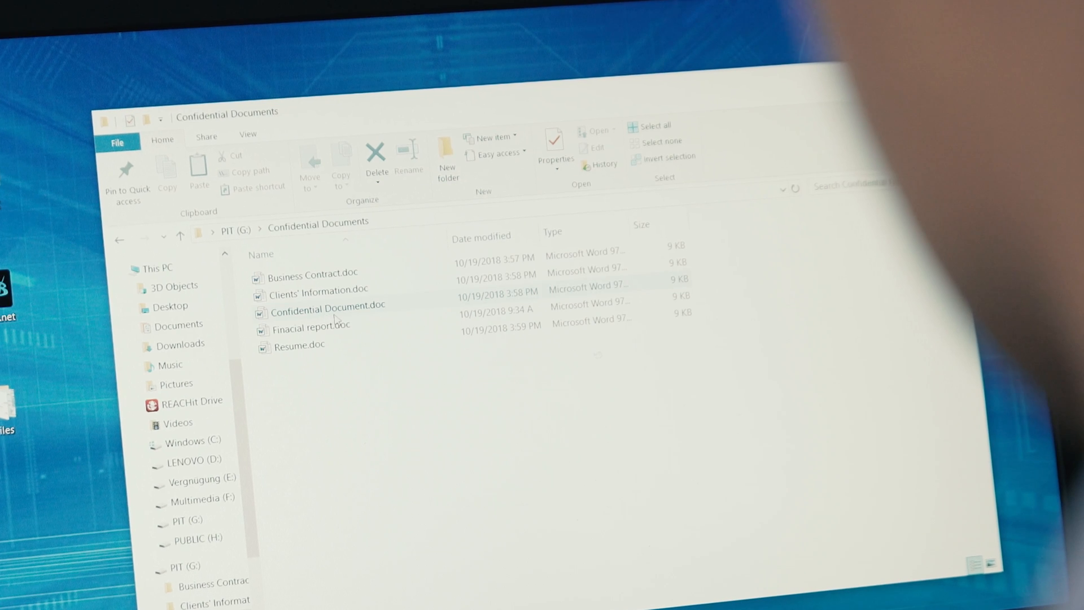